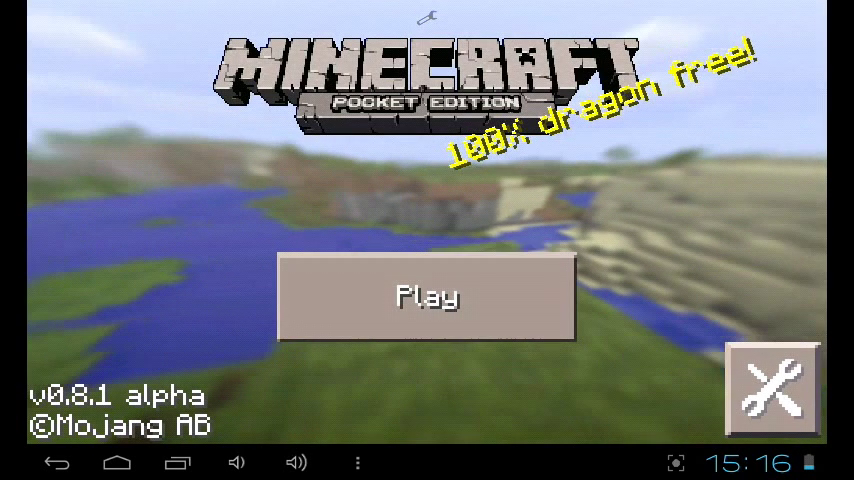
# - View the saved worlds list, then back out and exit to the Android app drawer
pyautogui.click(426, 296)
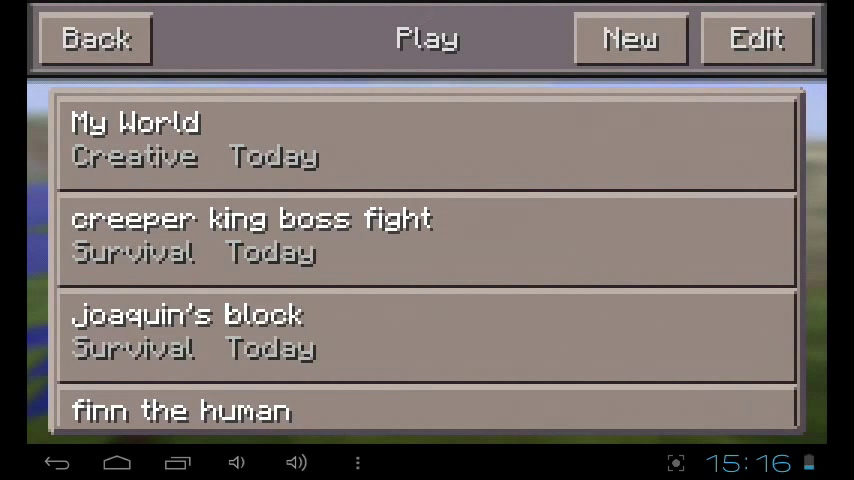
pyautogui.click(94, 38)
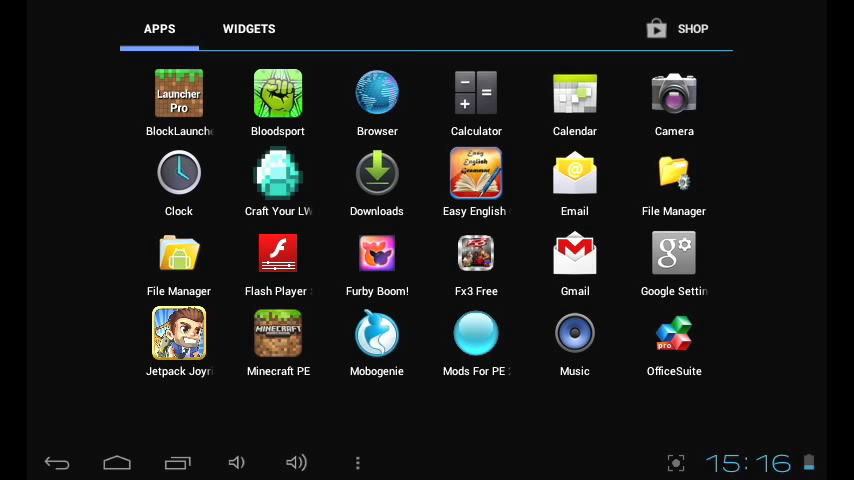
# - Scroll the app drawer to the BlockLauncher Pro icon and relaunch Minecraft PE
pyautogui.hscroll(-3)
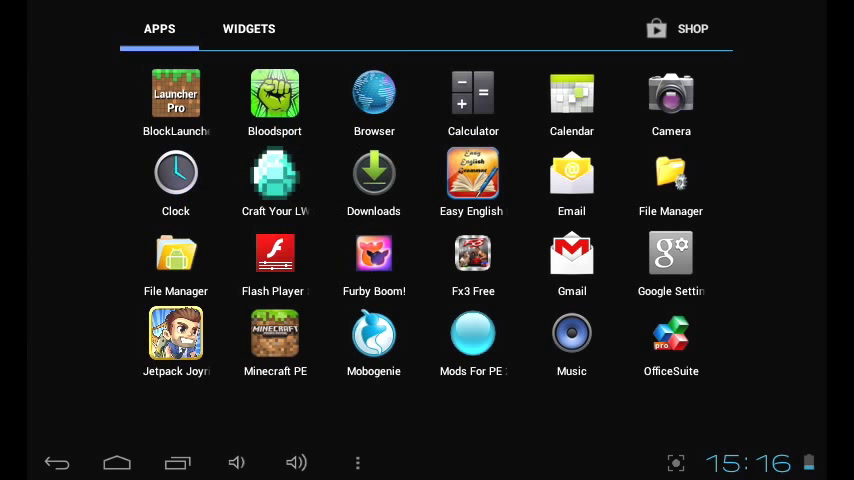
pyautogui.hscroll(-3)
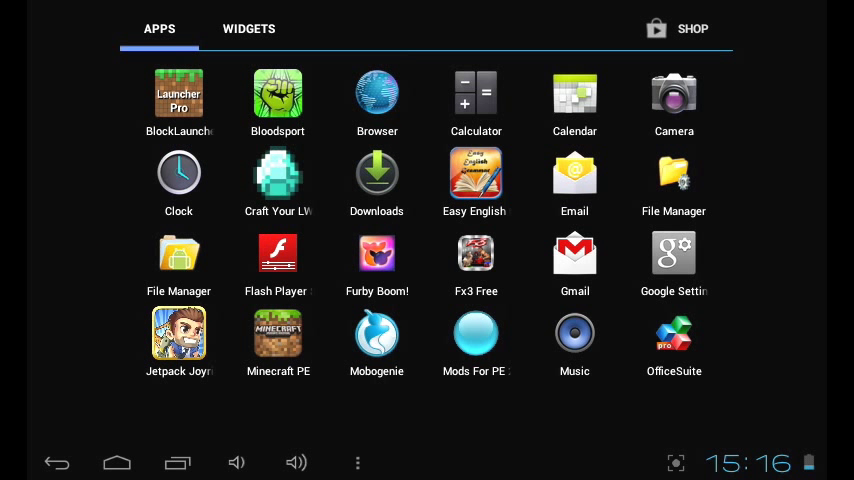
pyautogui.hscroll(3)
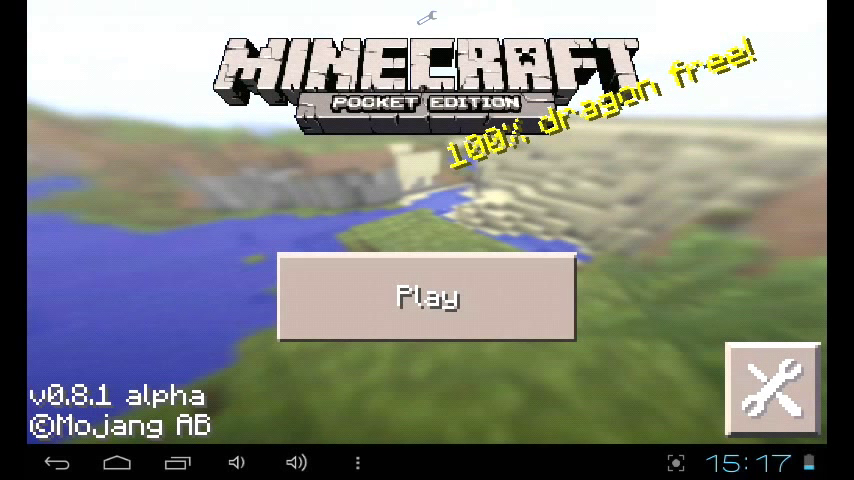
pyautogui.click(772, 388)
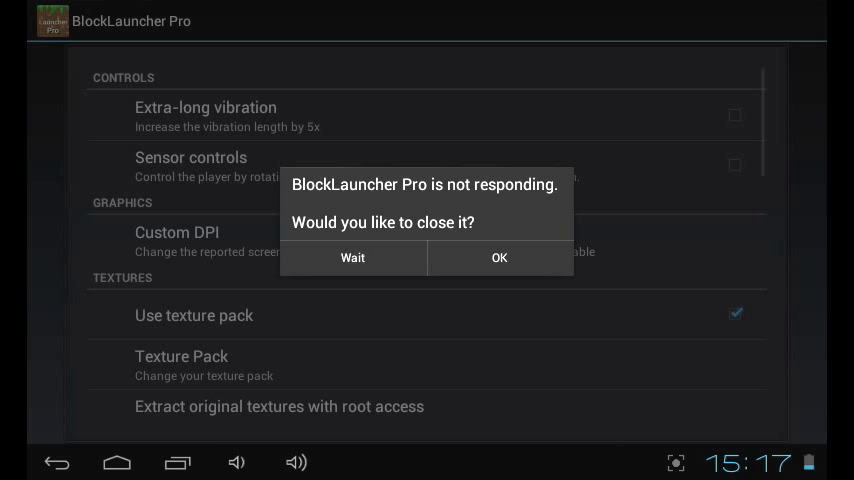
pyautogui.click(500, 258)
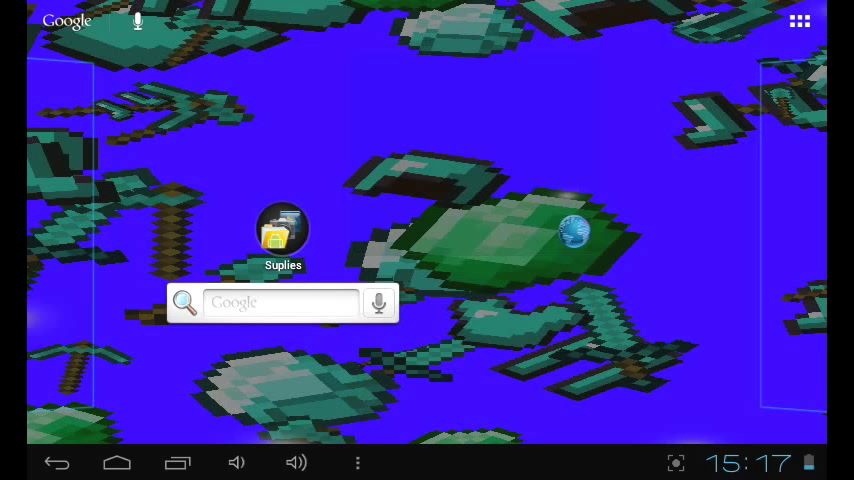
pyautogui.click(284, 230)
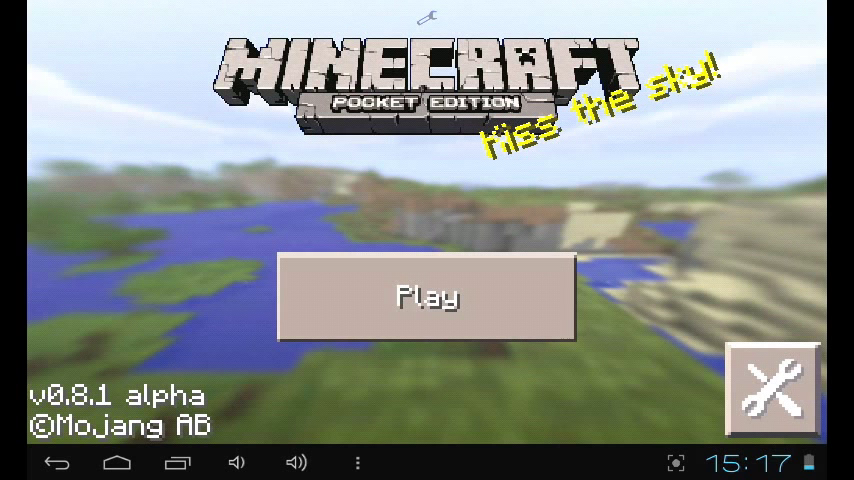
# - In Launcher options under Textures, toggle skin override and start picking a skin image from the SD card
pyautogui.click(772, 388)
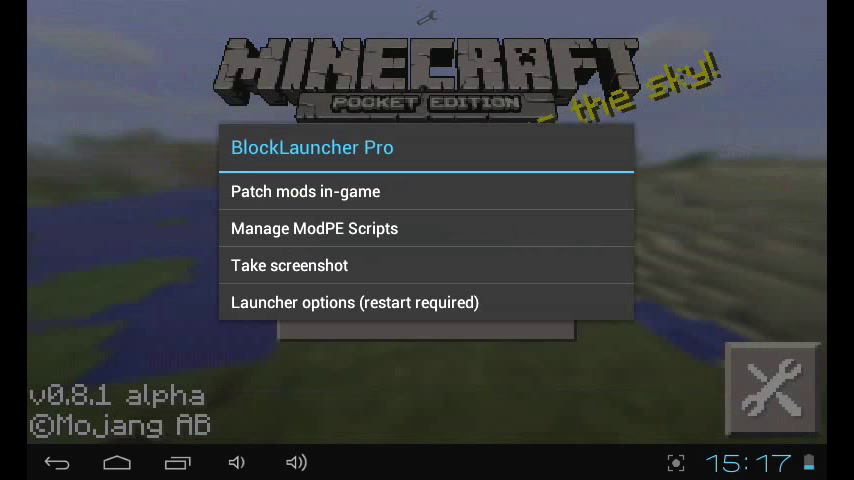
pyautogui.click(356, 302)
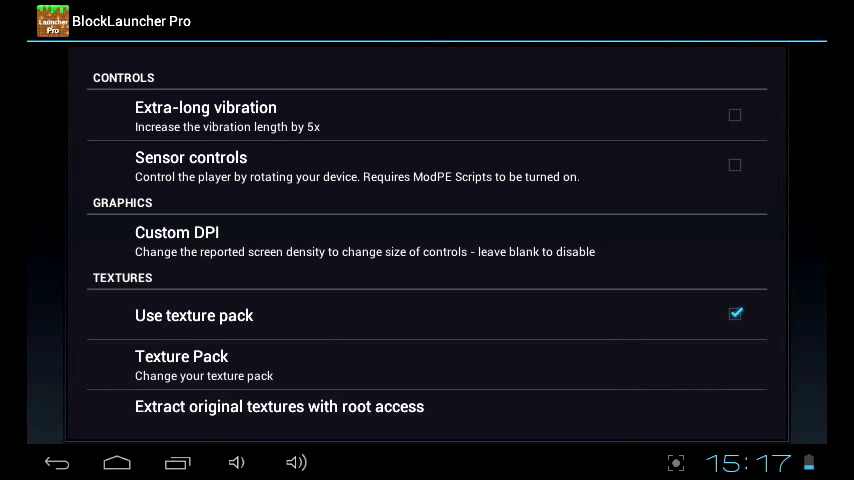
pyautogui.scroll(-3)
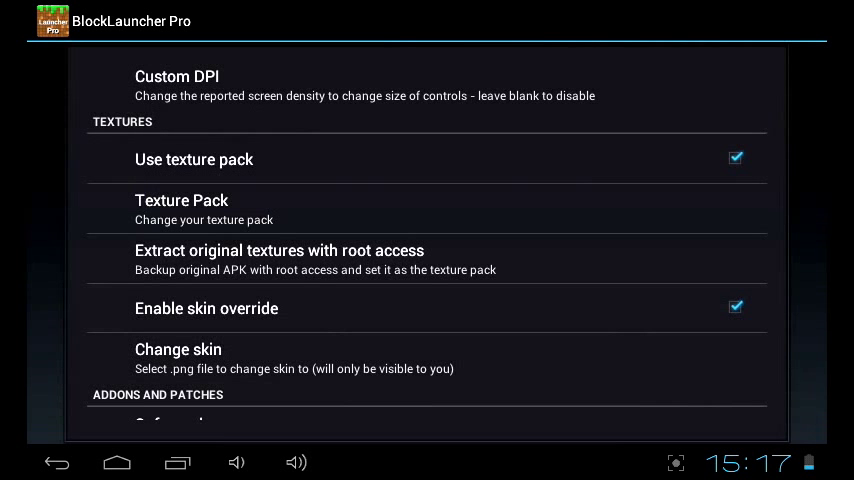
pyautogui.click(736, 308)
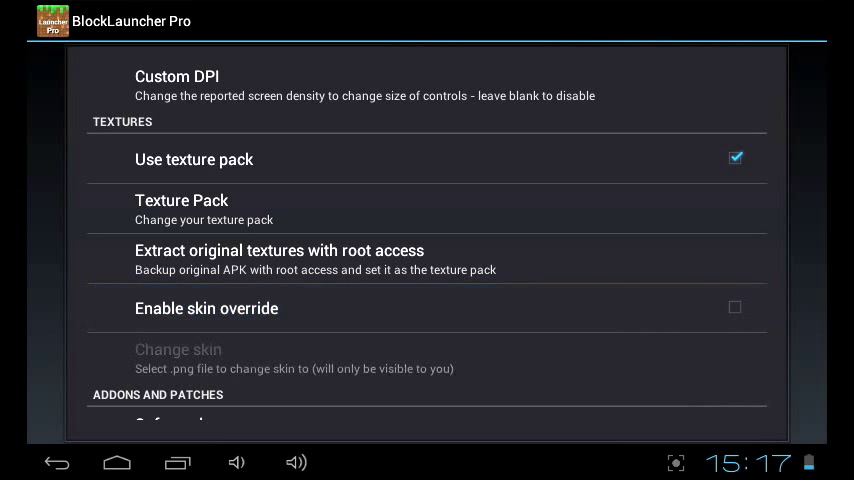
pyautogui.click(180, 200)
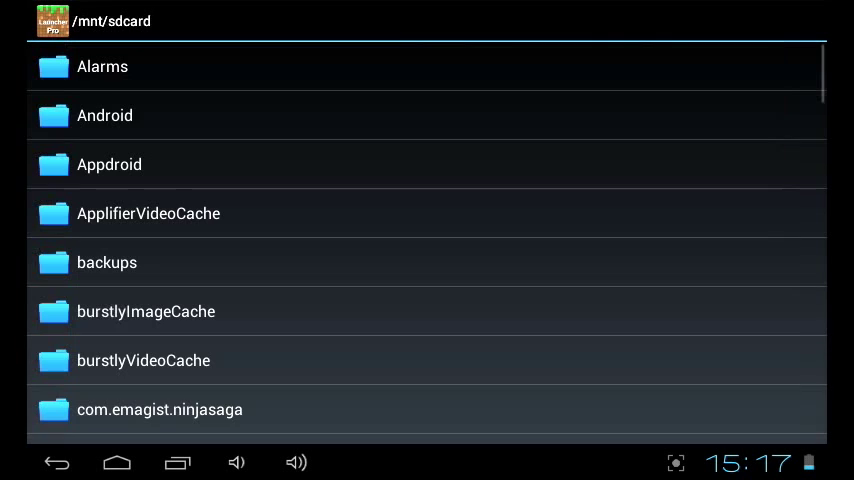
# - Browse the sdcard list into the Download folder and choose chucknorris.png as the skin
pyautogui.scroll(-3)
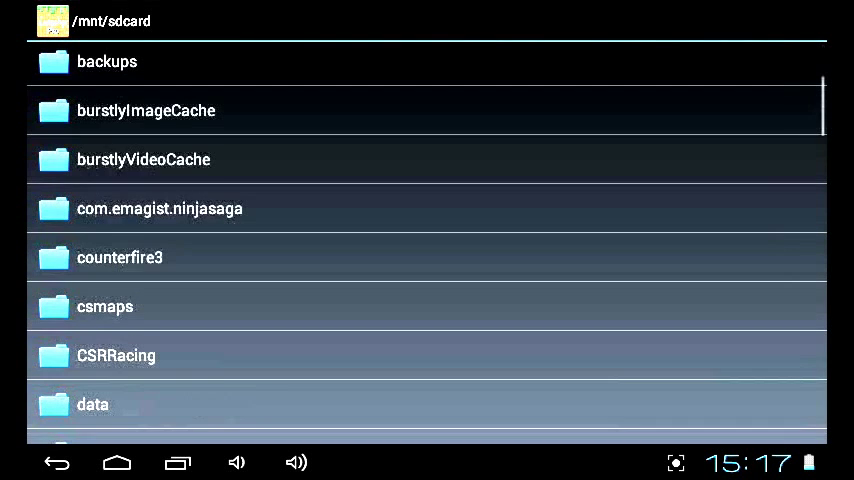
pyautogui.scroll(-3)
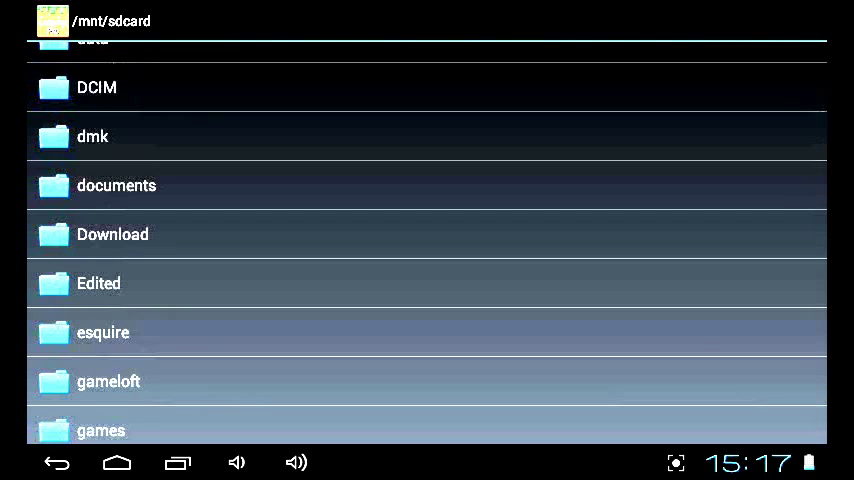
pyautogui.scroll(-3)
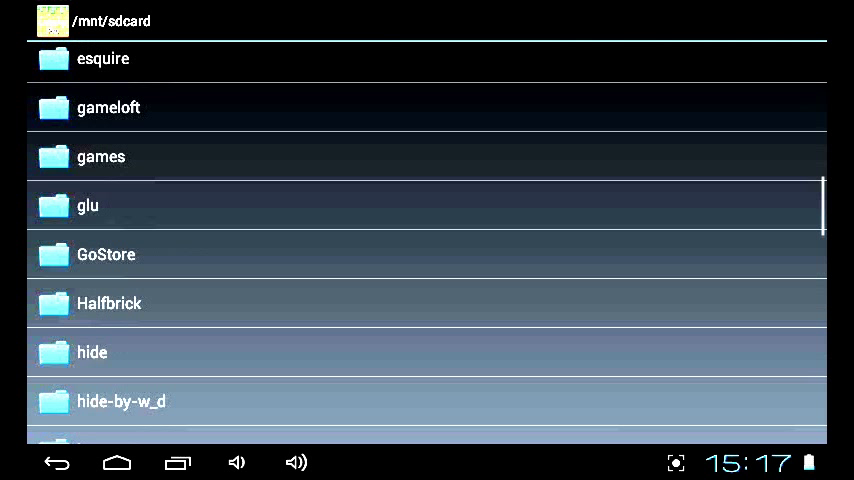
pyautogui.scroll(3)
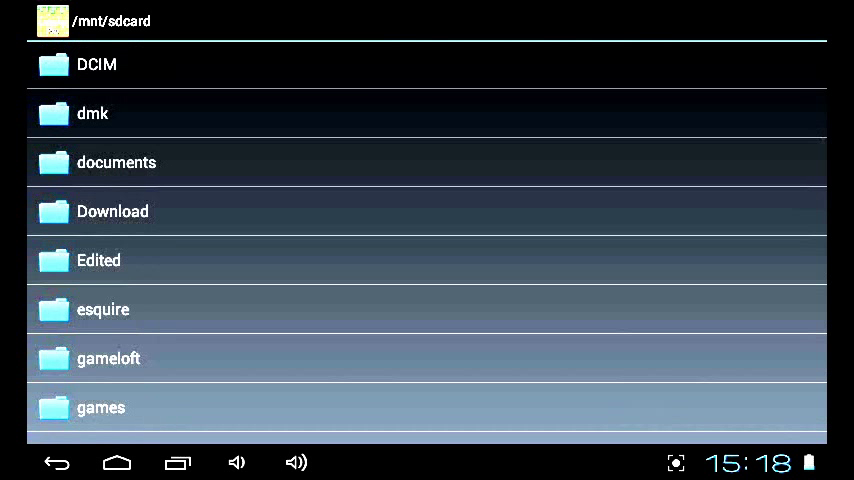
pyautogui.click(112, 212)
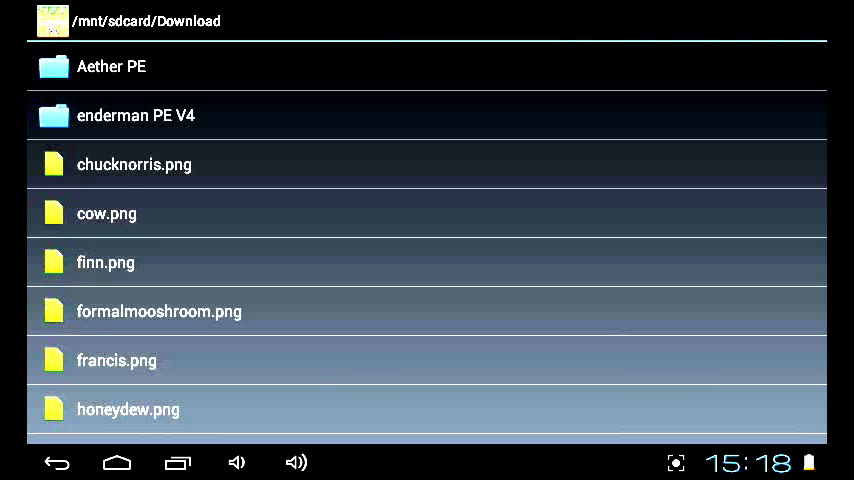
pyautogui.scroll(-3)
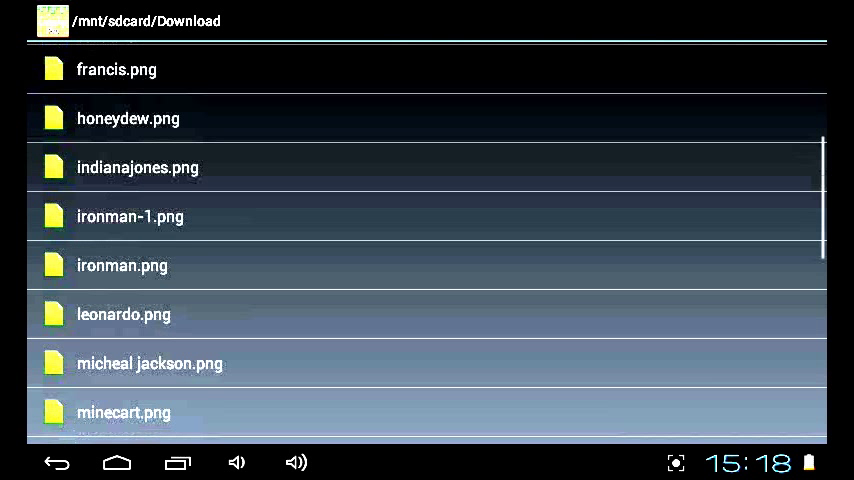
pyautogui.scroll(3)
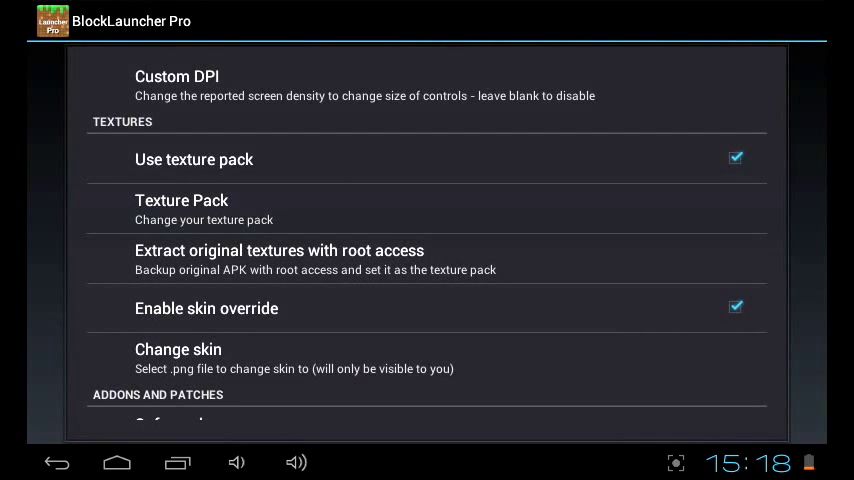
# - Scroll to Support, enter Nerdy stuff and restart the app so the skin applies
pyautogui.scroll(-3)
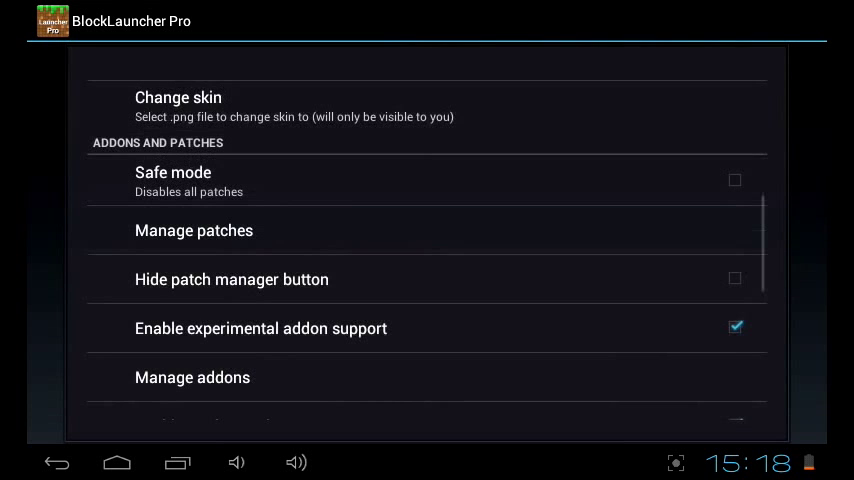
pyautogui.scroll(-3)
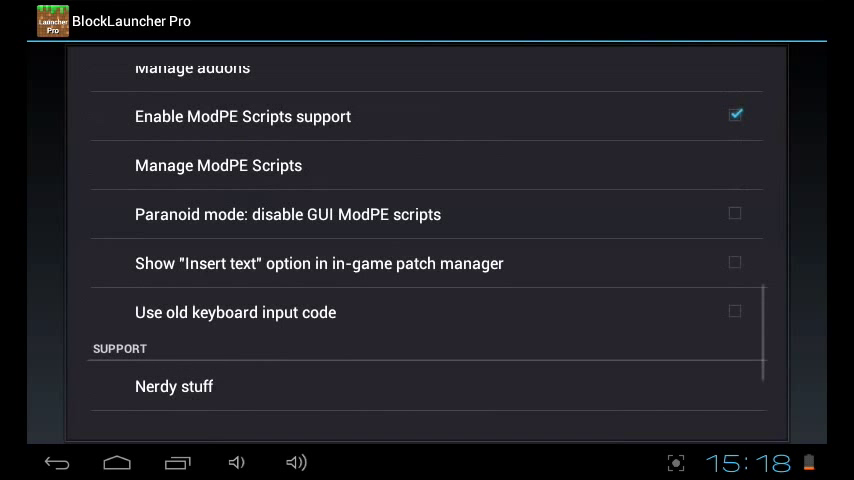
pyautogui.click(174, 386)
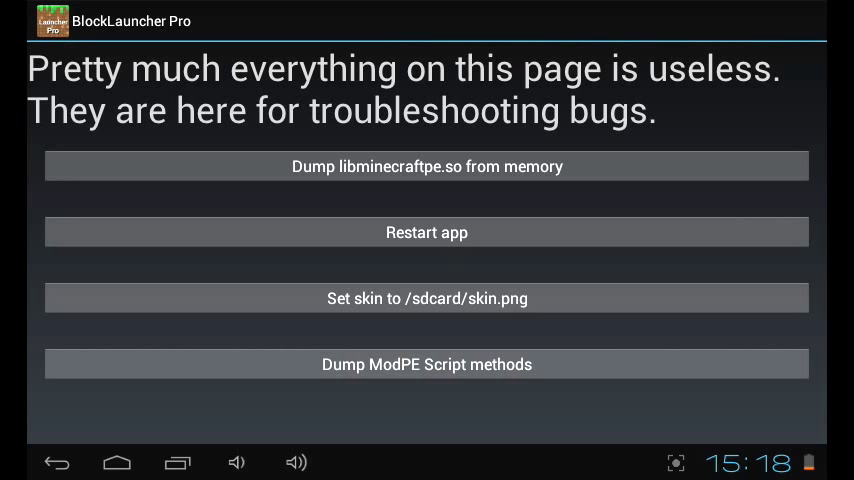
pyautogui.click(426, 232)
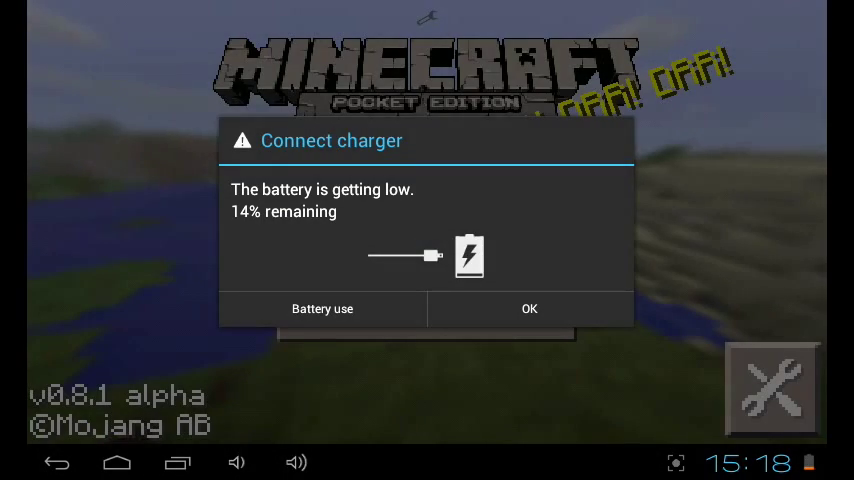
# - Dismiss the low-battery warning, enter a world and pause to see the Chuck Norris skin
pyautogui.click(528, 308)
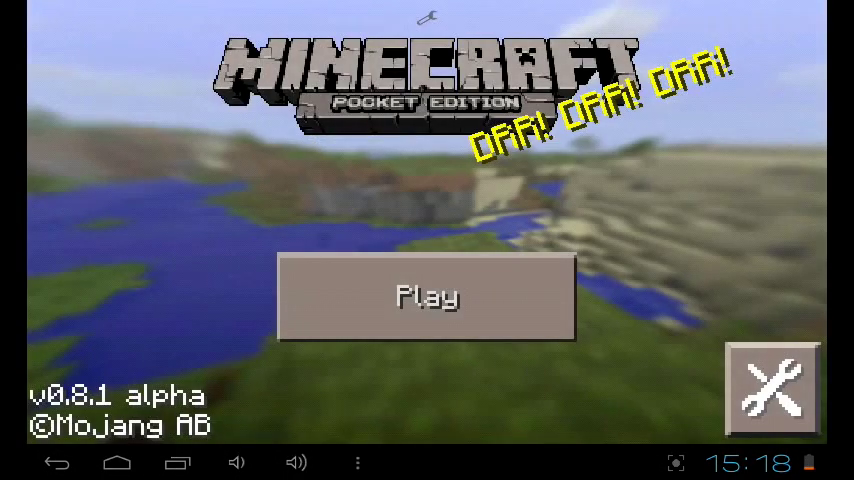
pyautogui.click(426, 296)
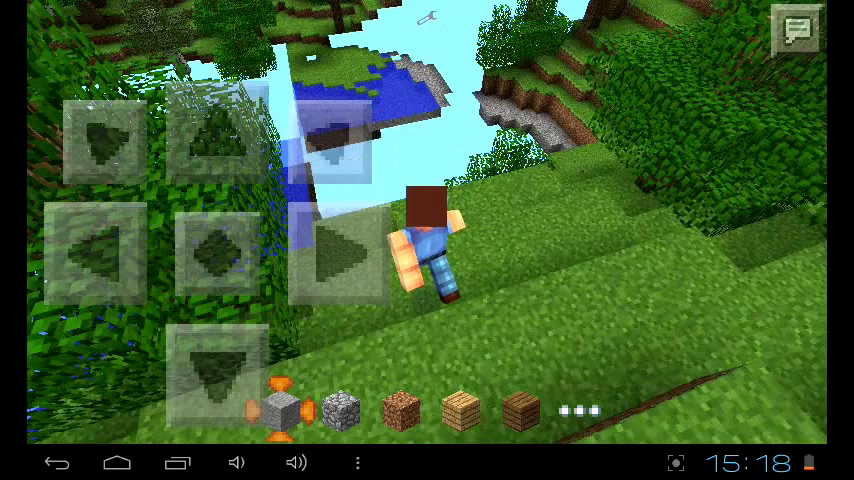
pyautogui.click(796, 28)
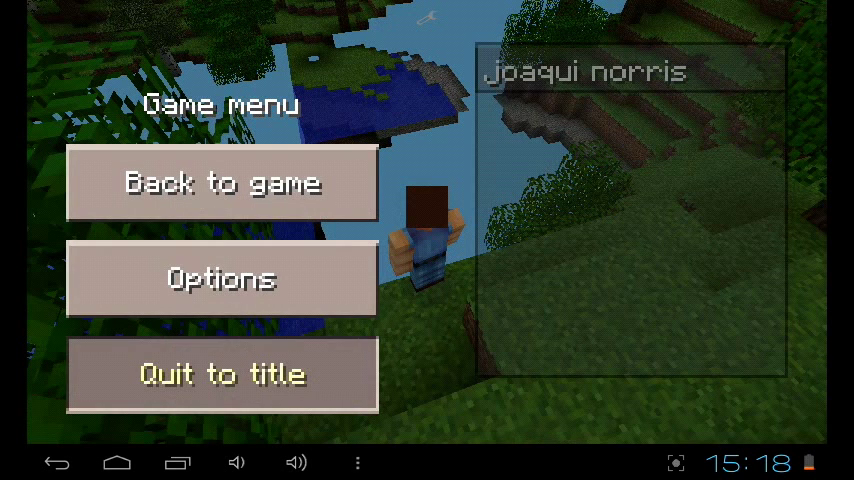